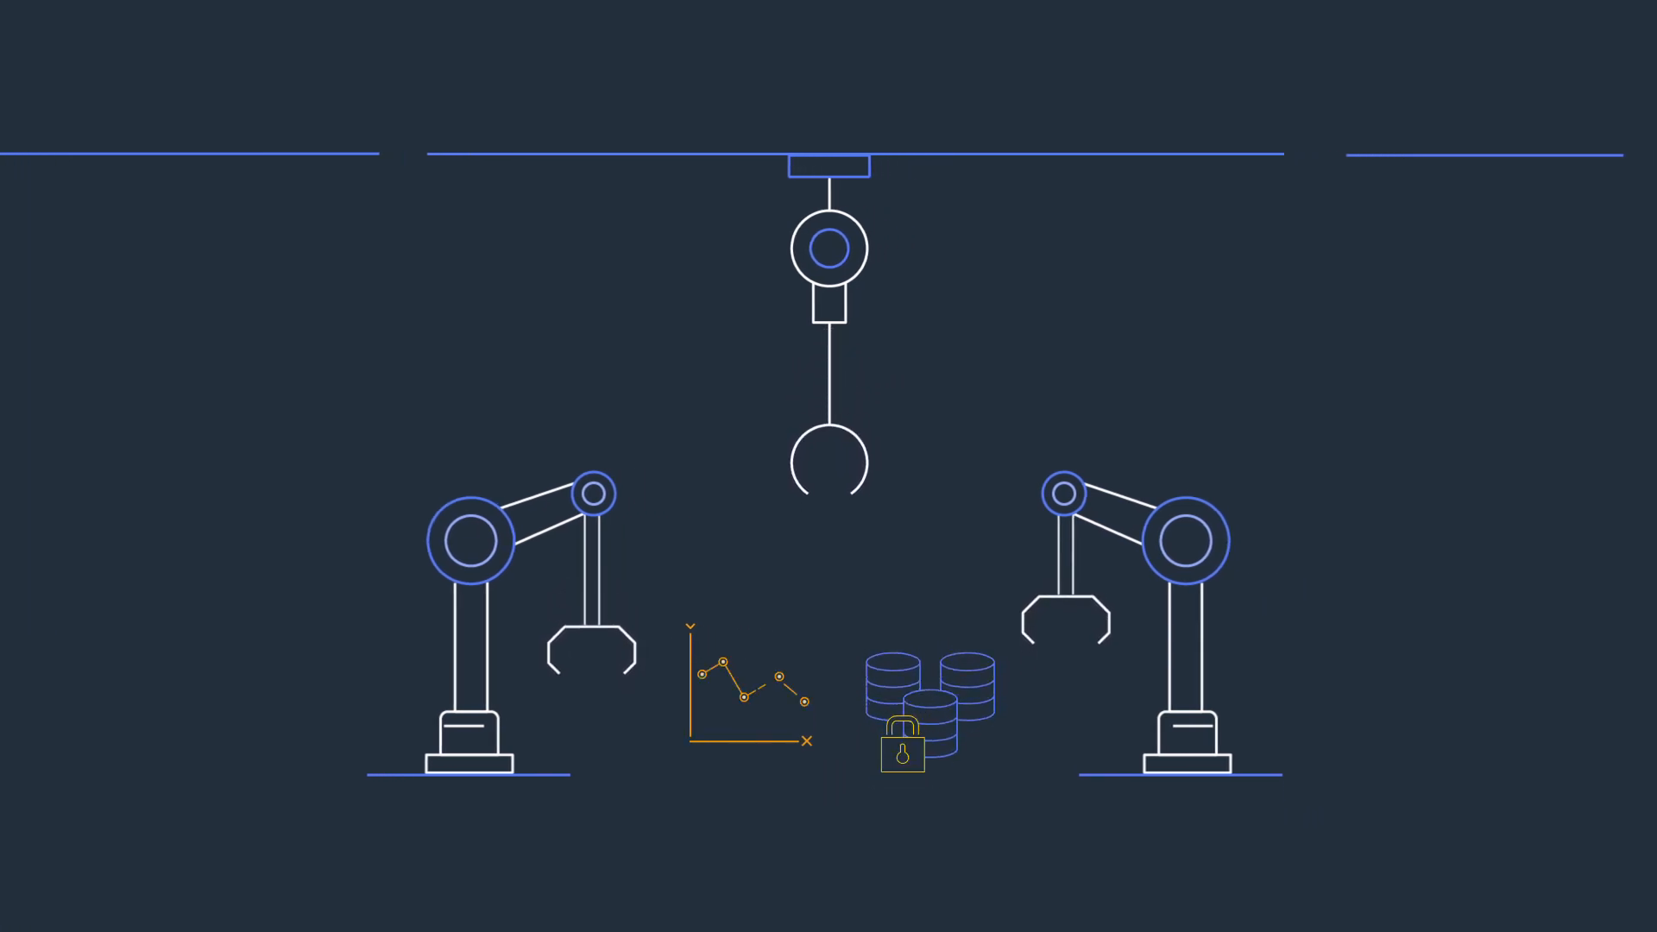
scroll(down, 3)
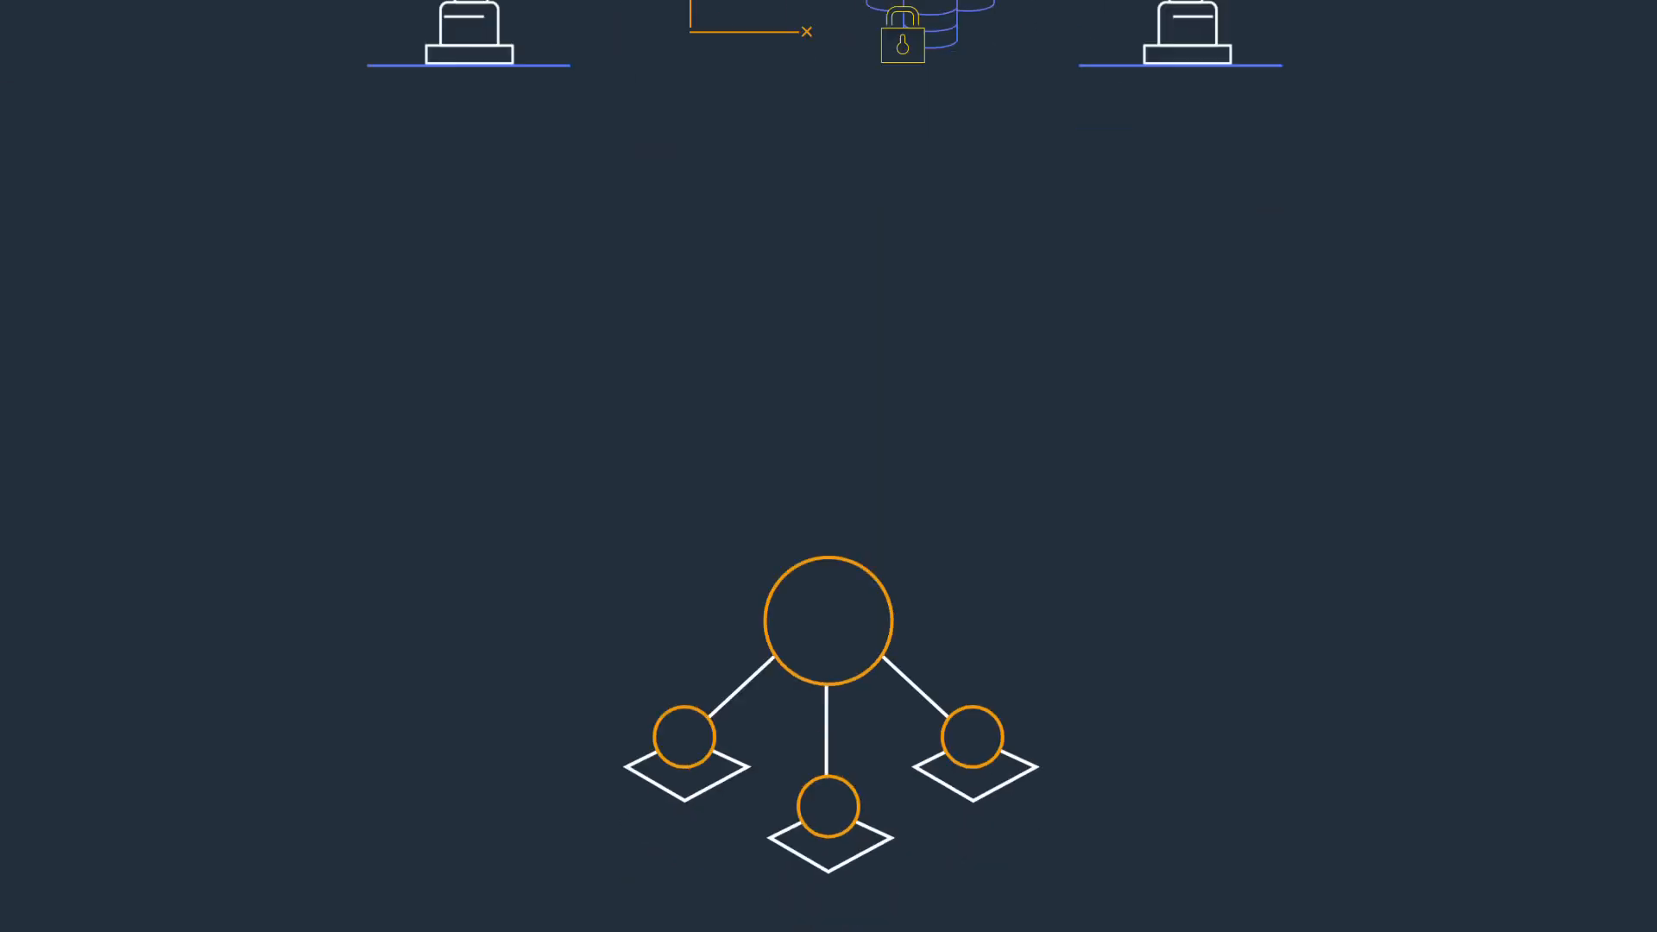